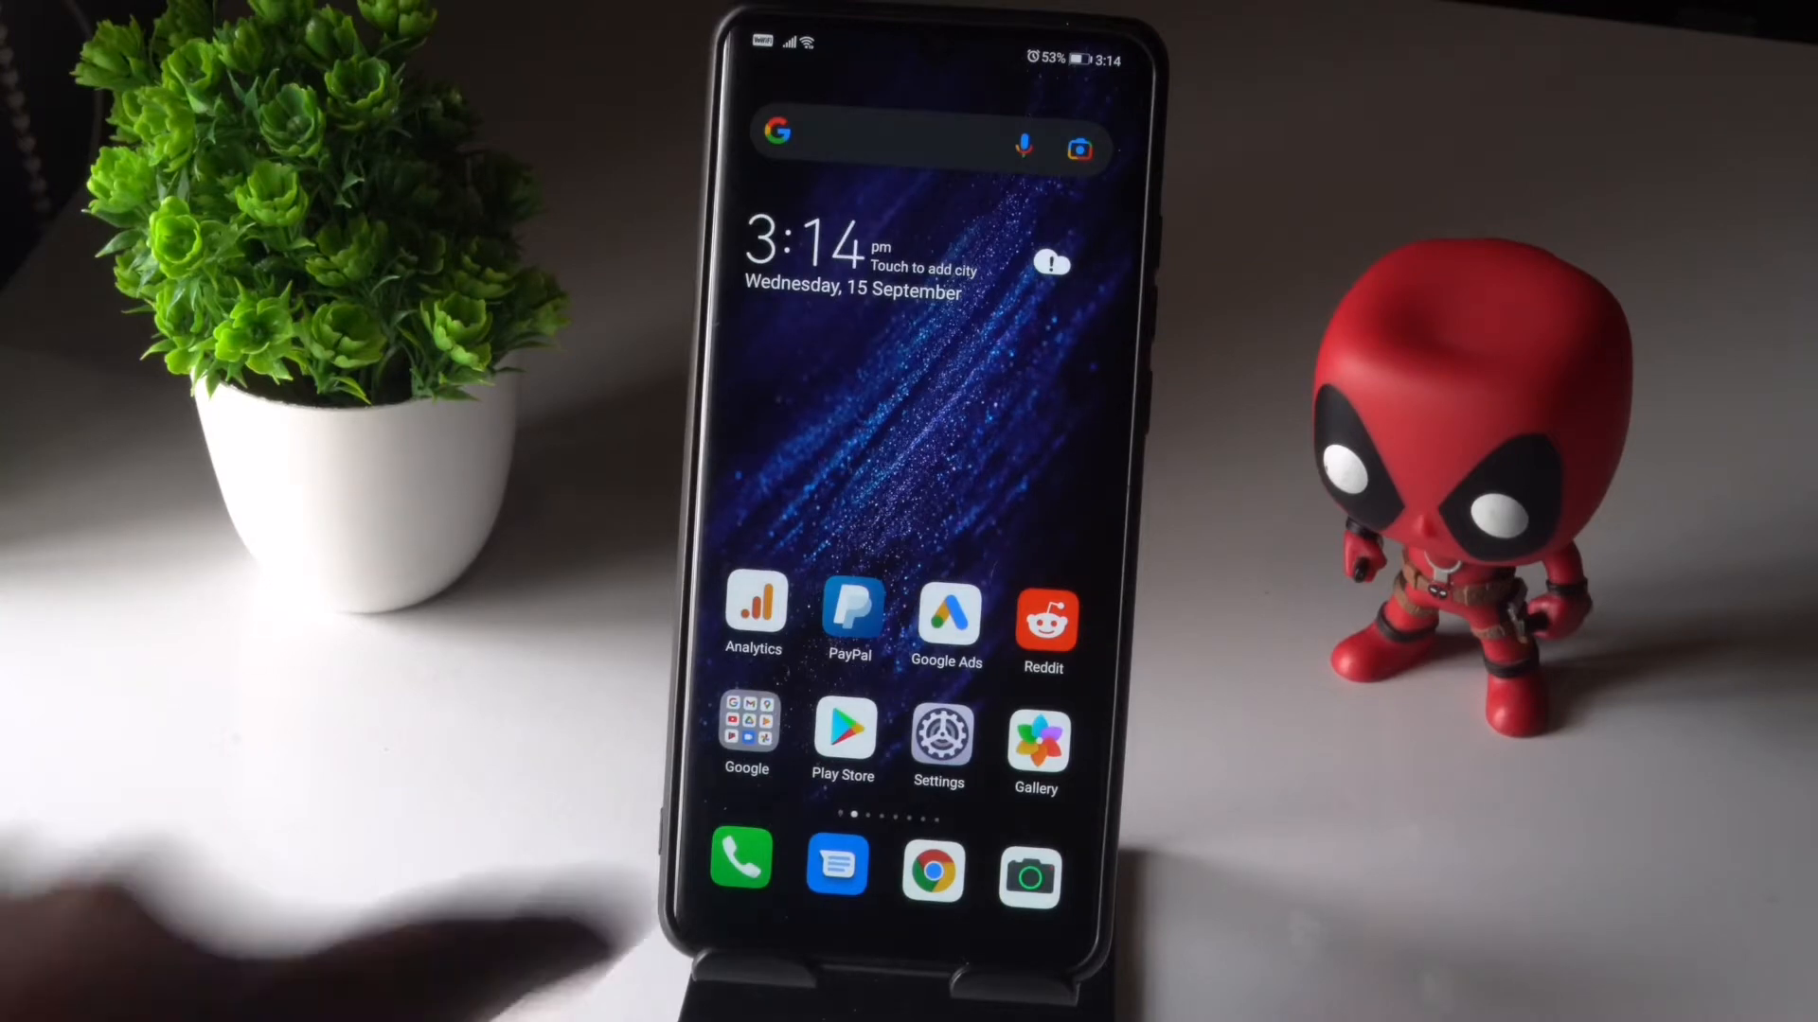
From the home screen, reach Reddit's app info page via Settings > Apps and a search for "redd"
left_click(937, 735)
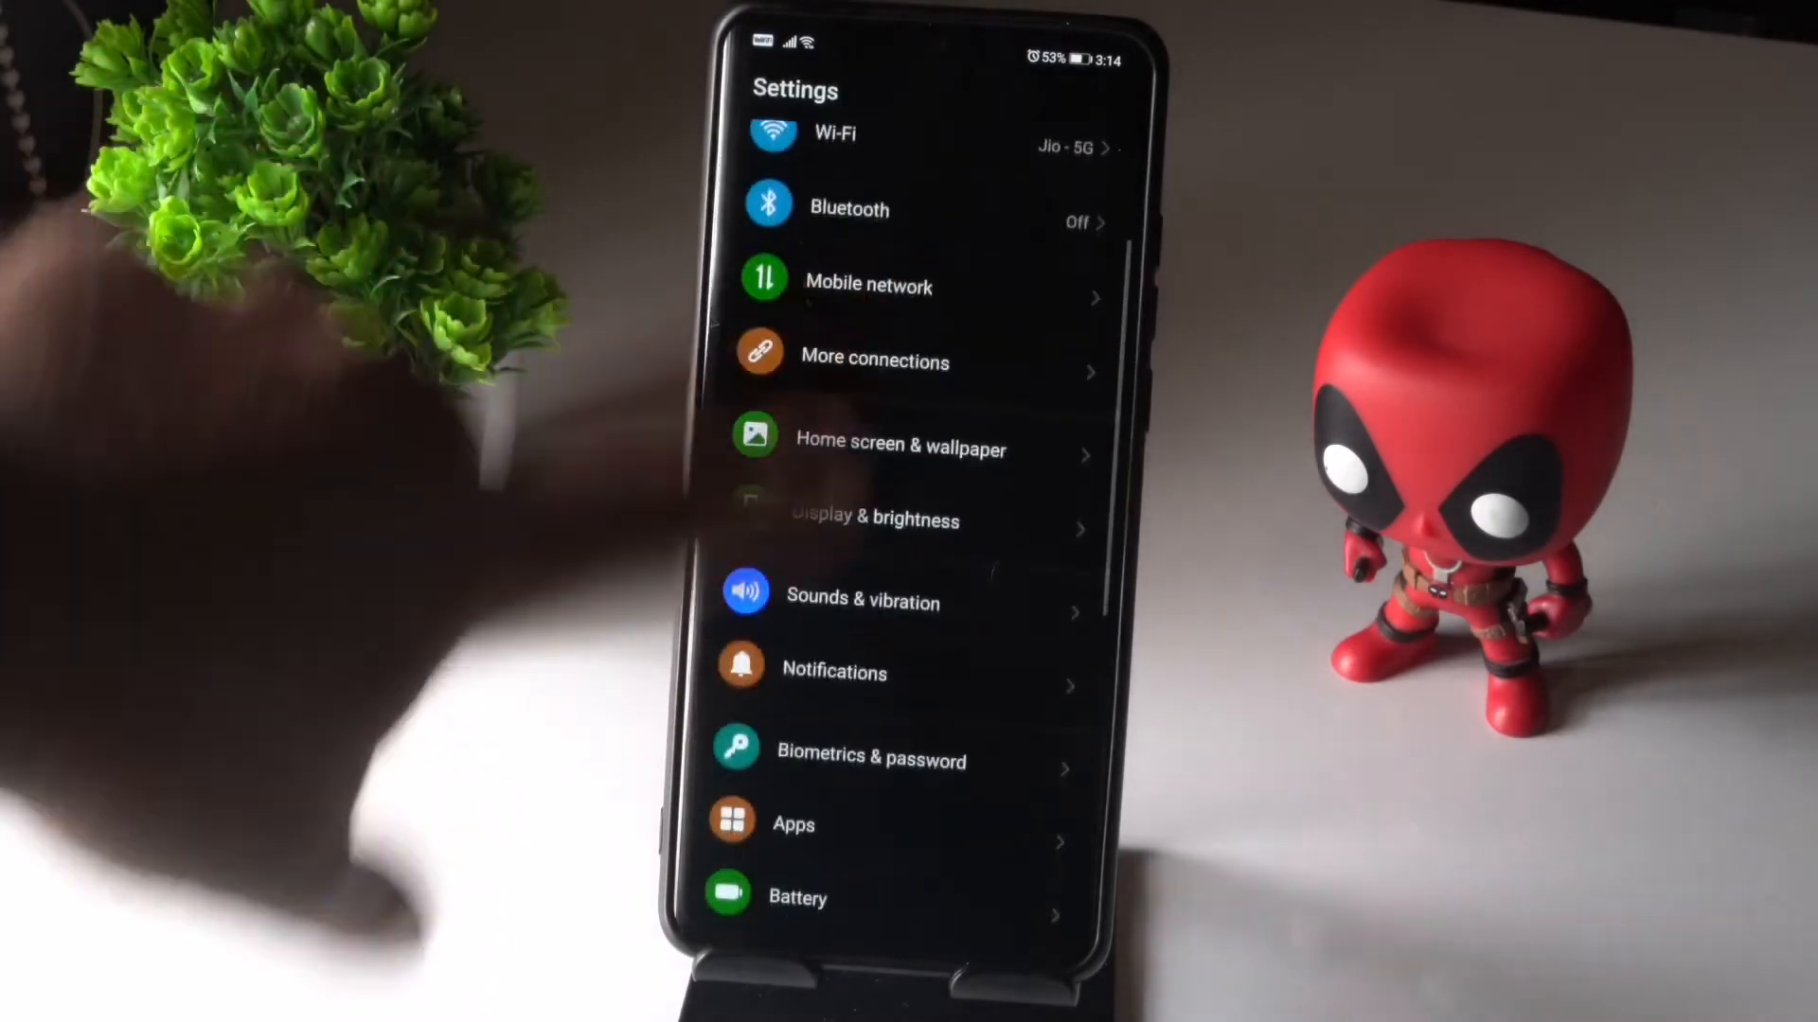
left_click(794, 824)
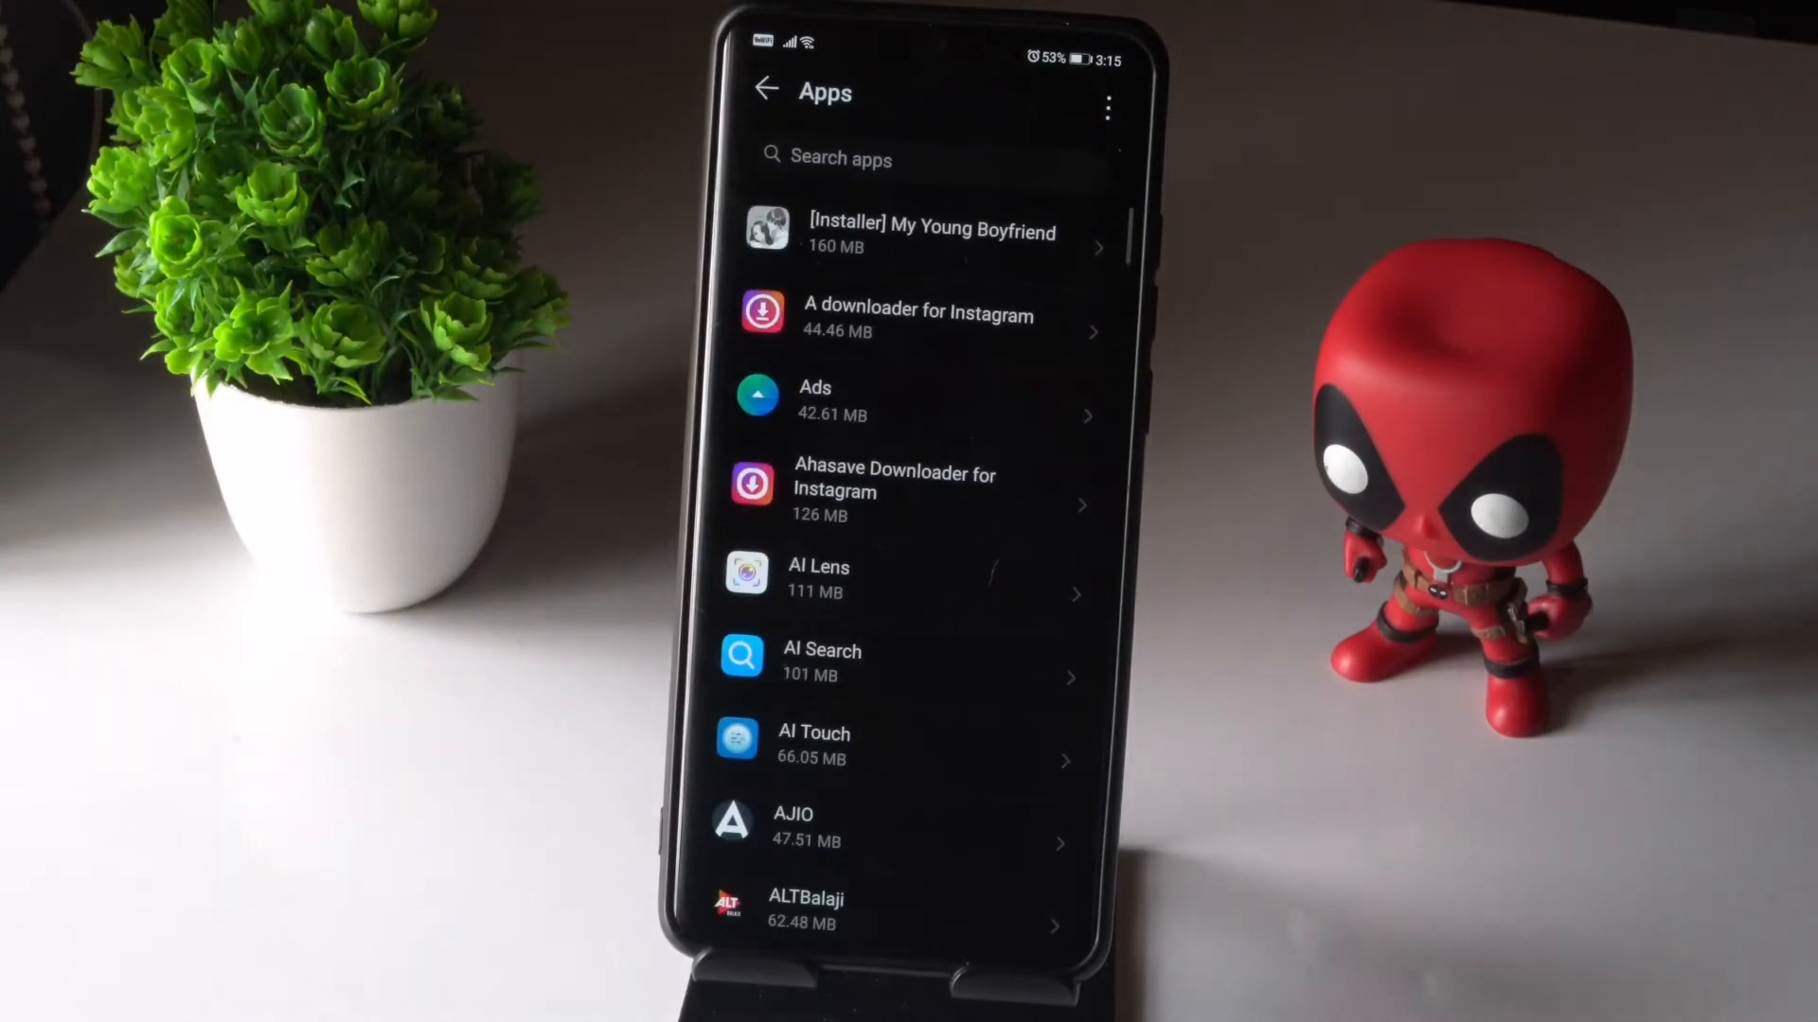
left_click(922, 157)
type("redd")
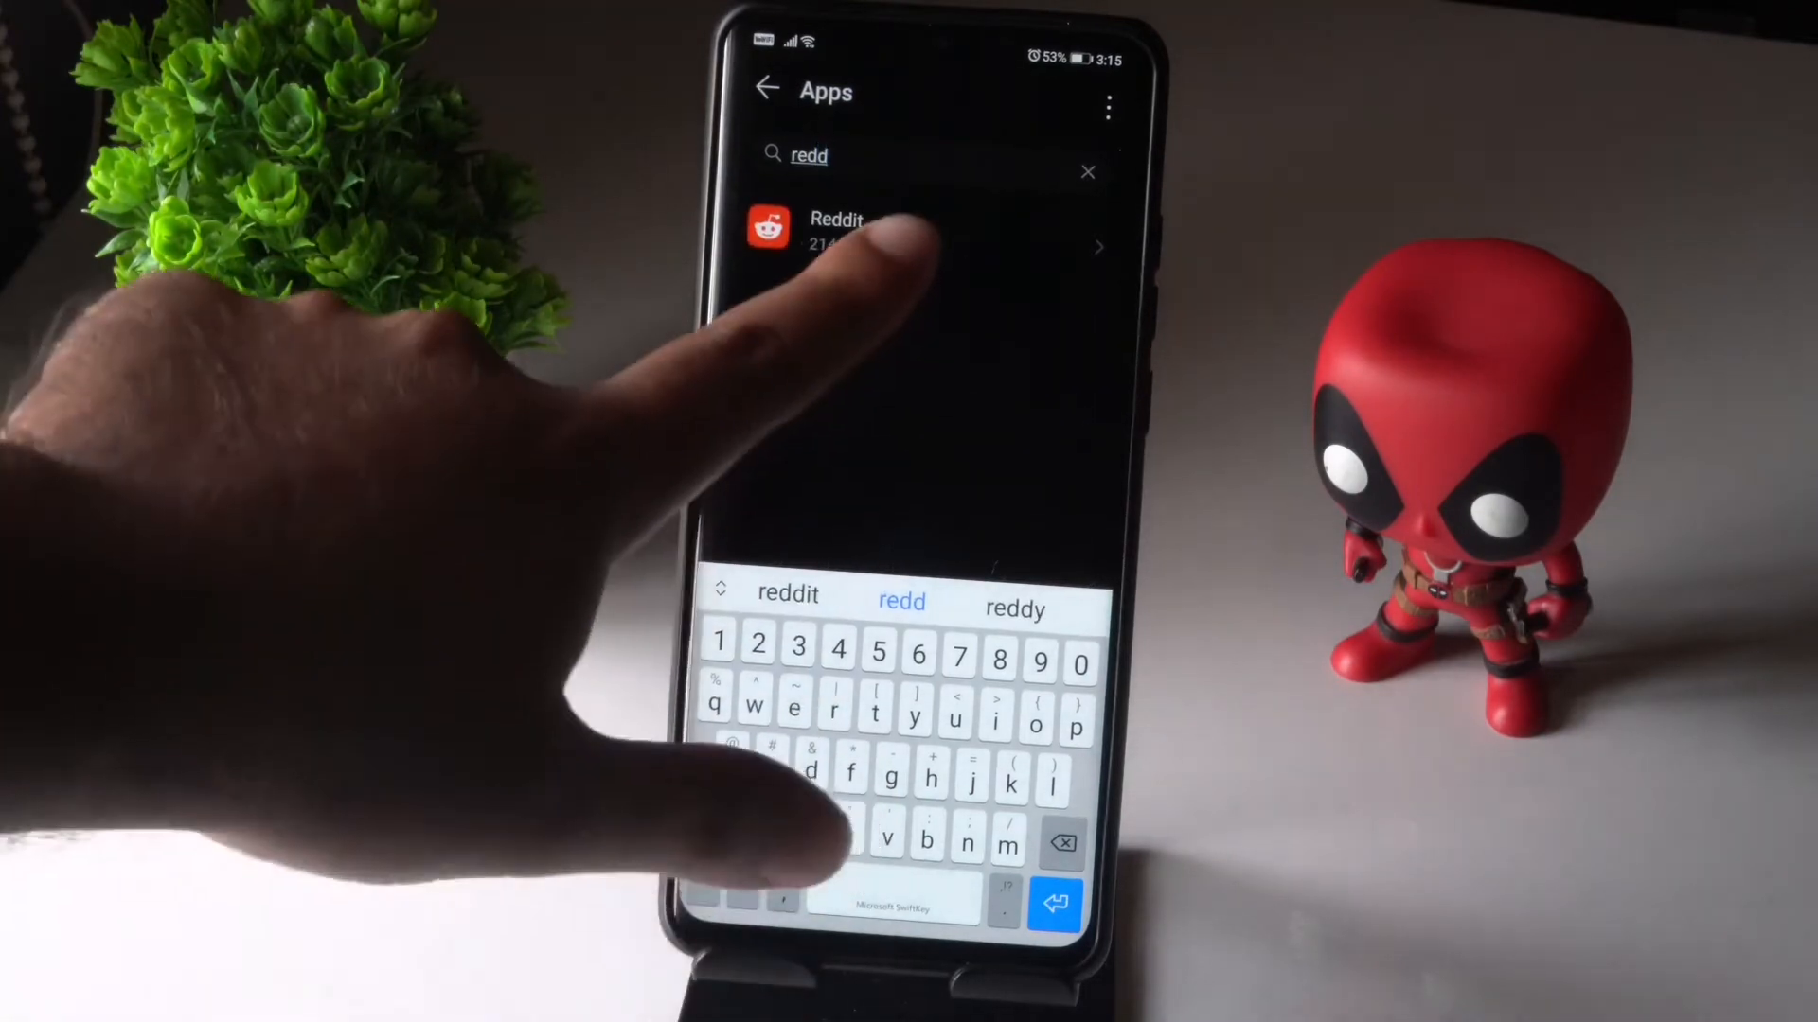
left_click(857, 238)
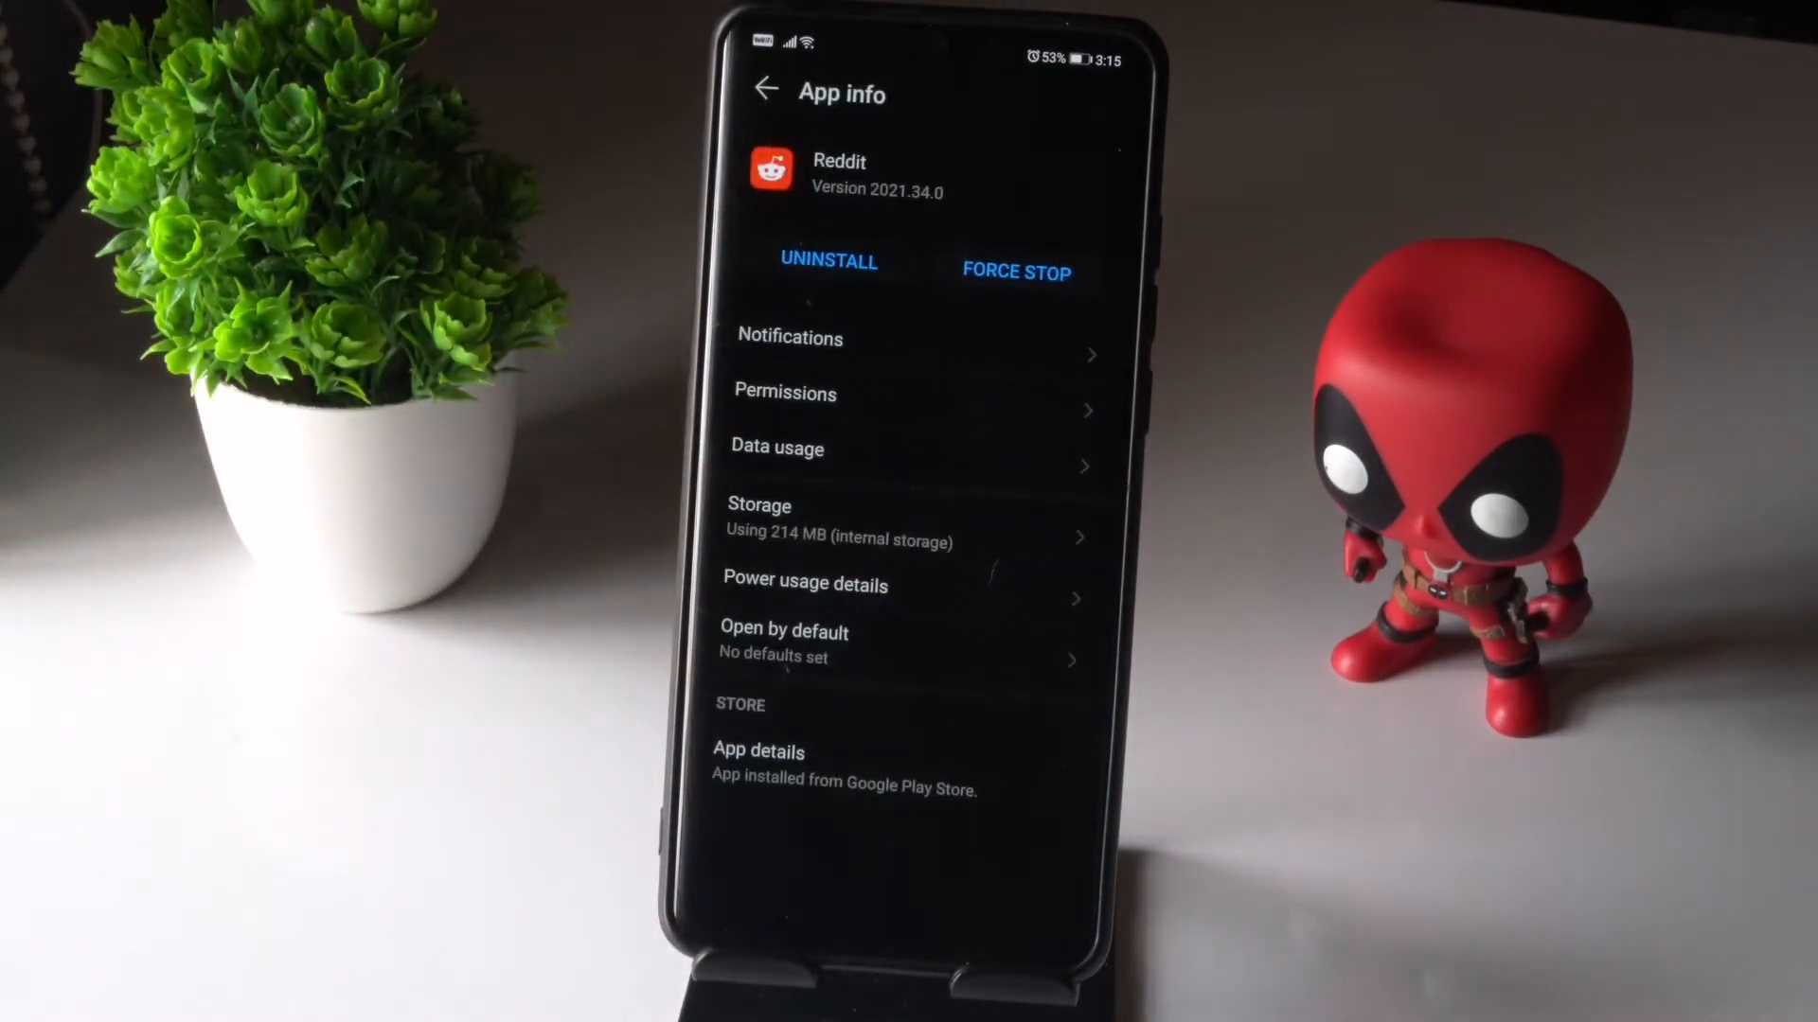
In Reddit's Storage page, clear the cache and then clear all app data, confirming with OK
left_click(760, 522)
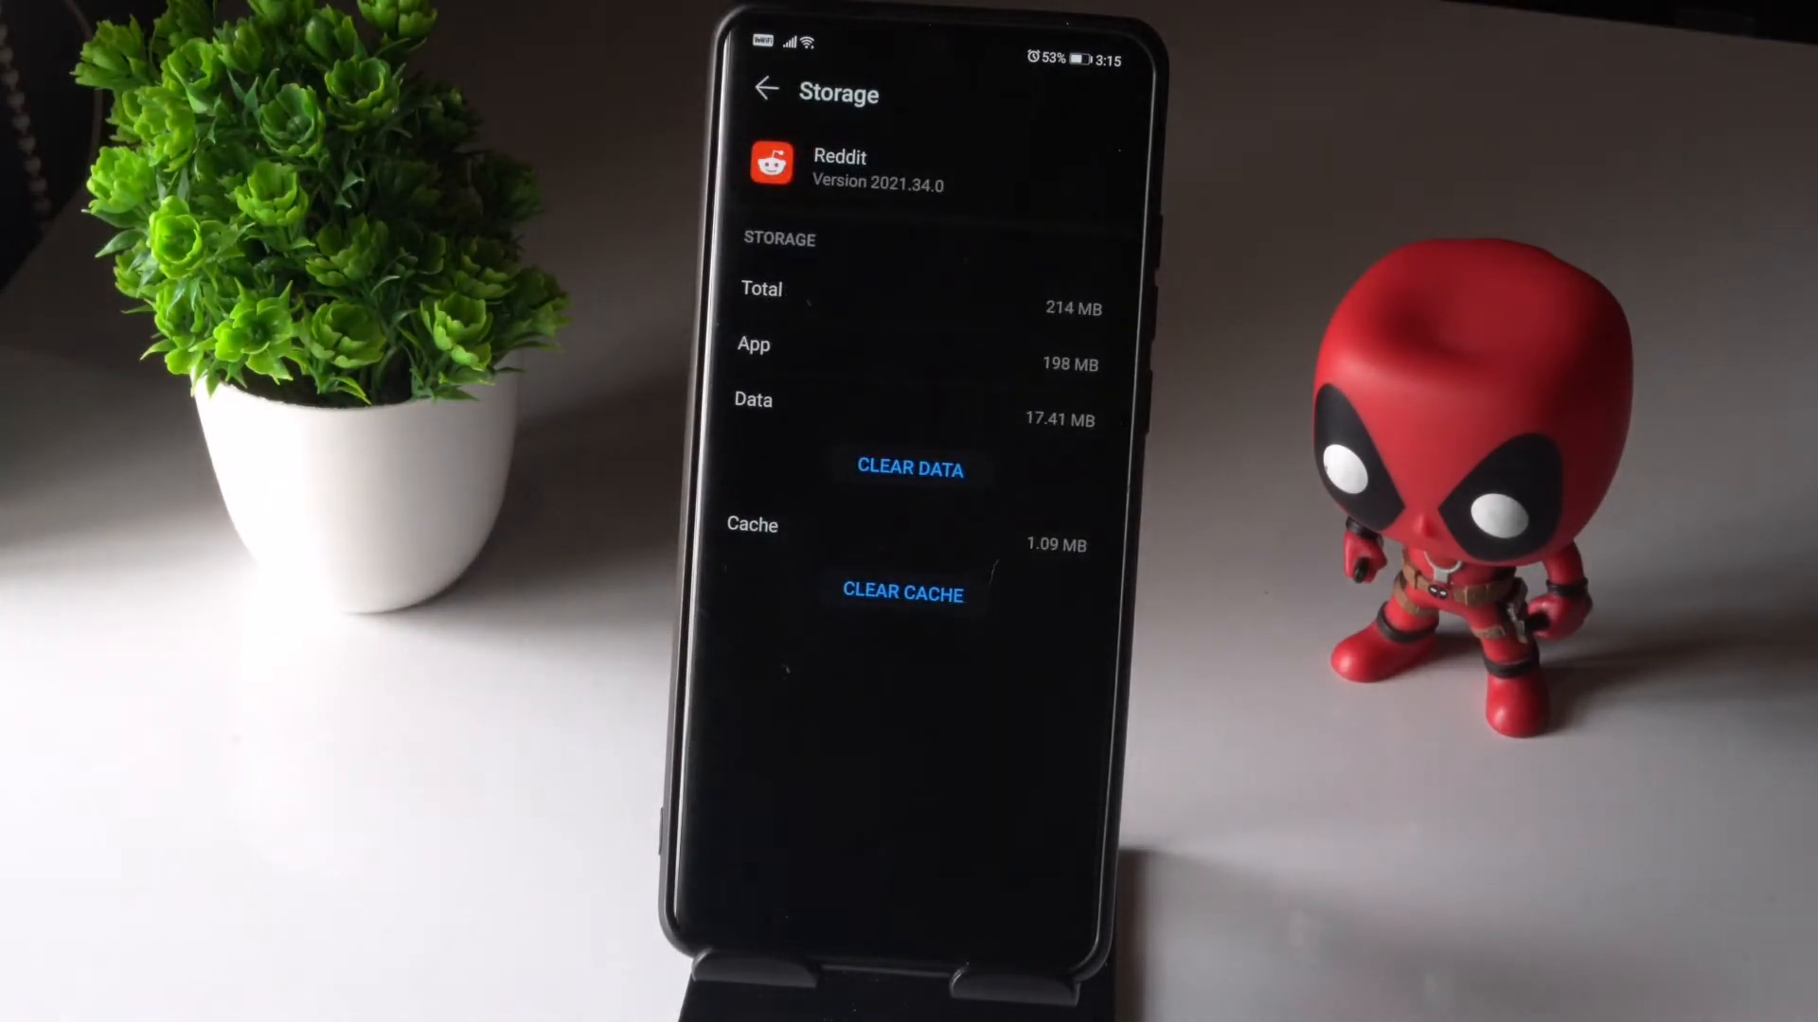
left_click(901, 592)
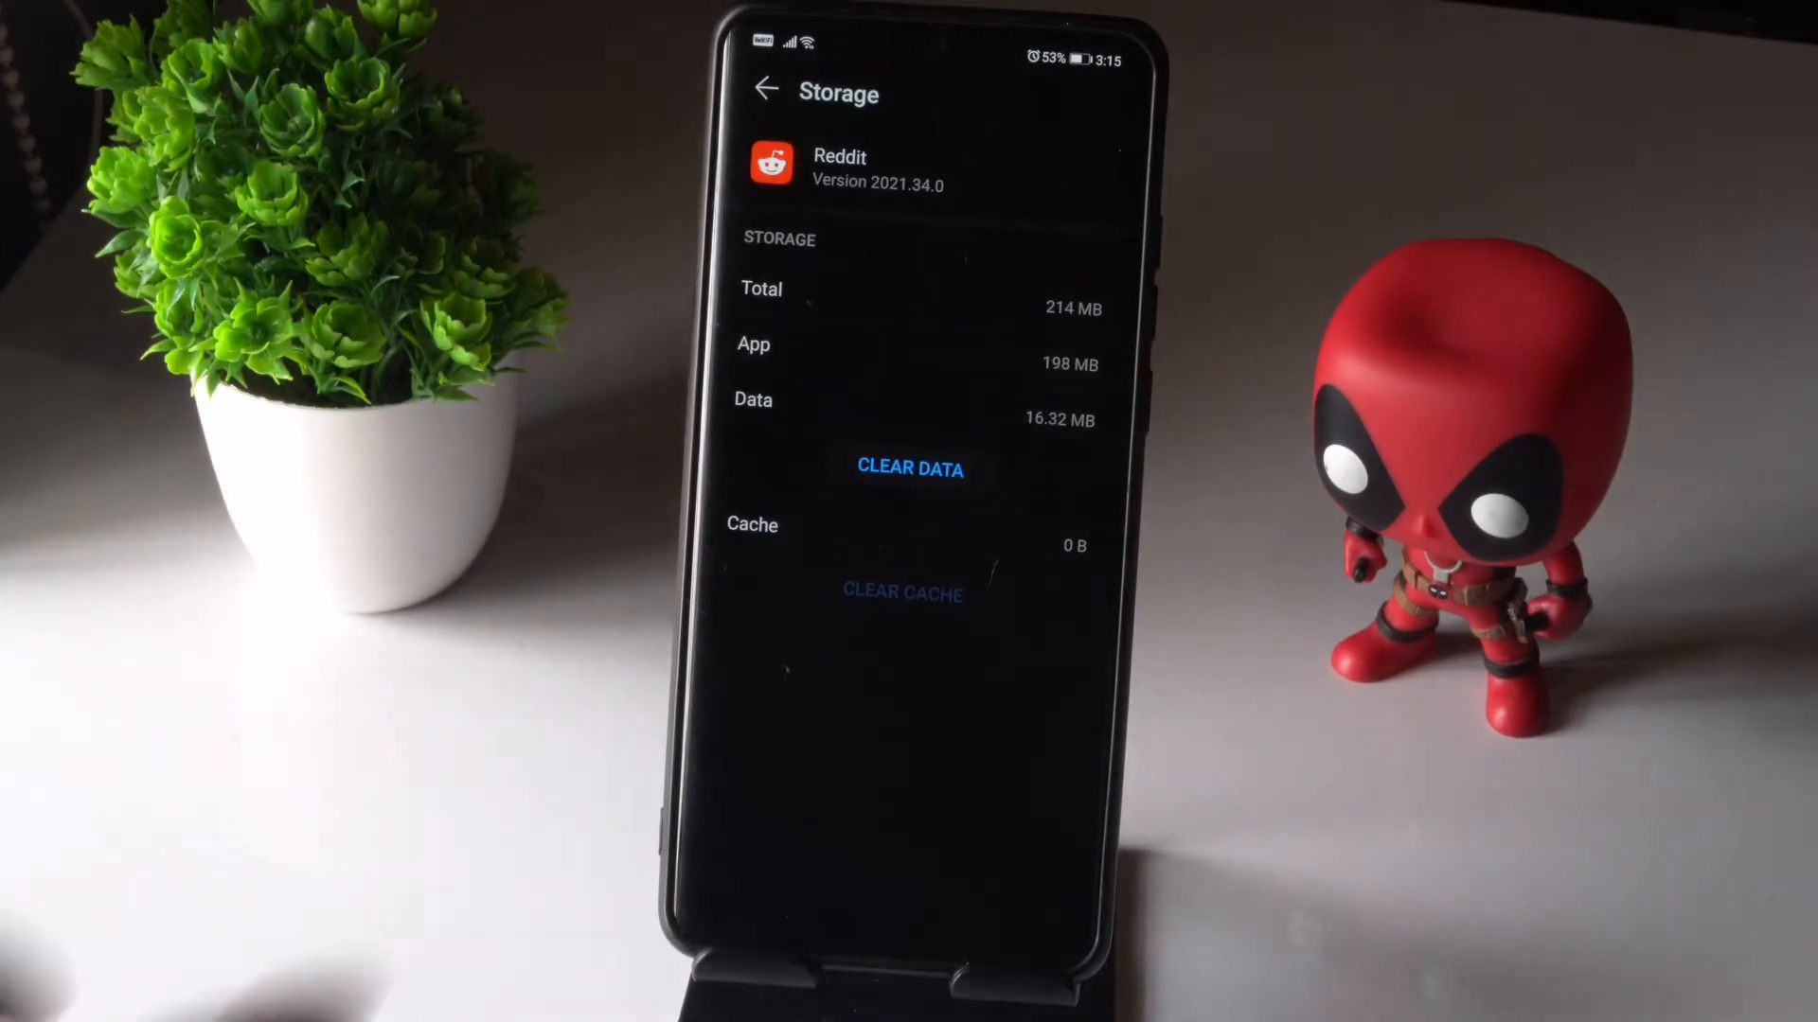
left_click(909, 470)
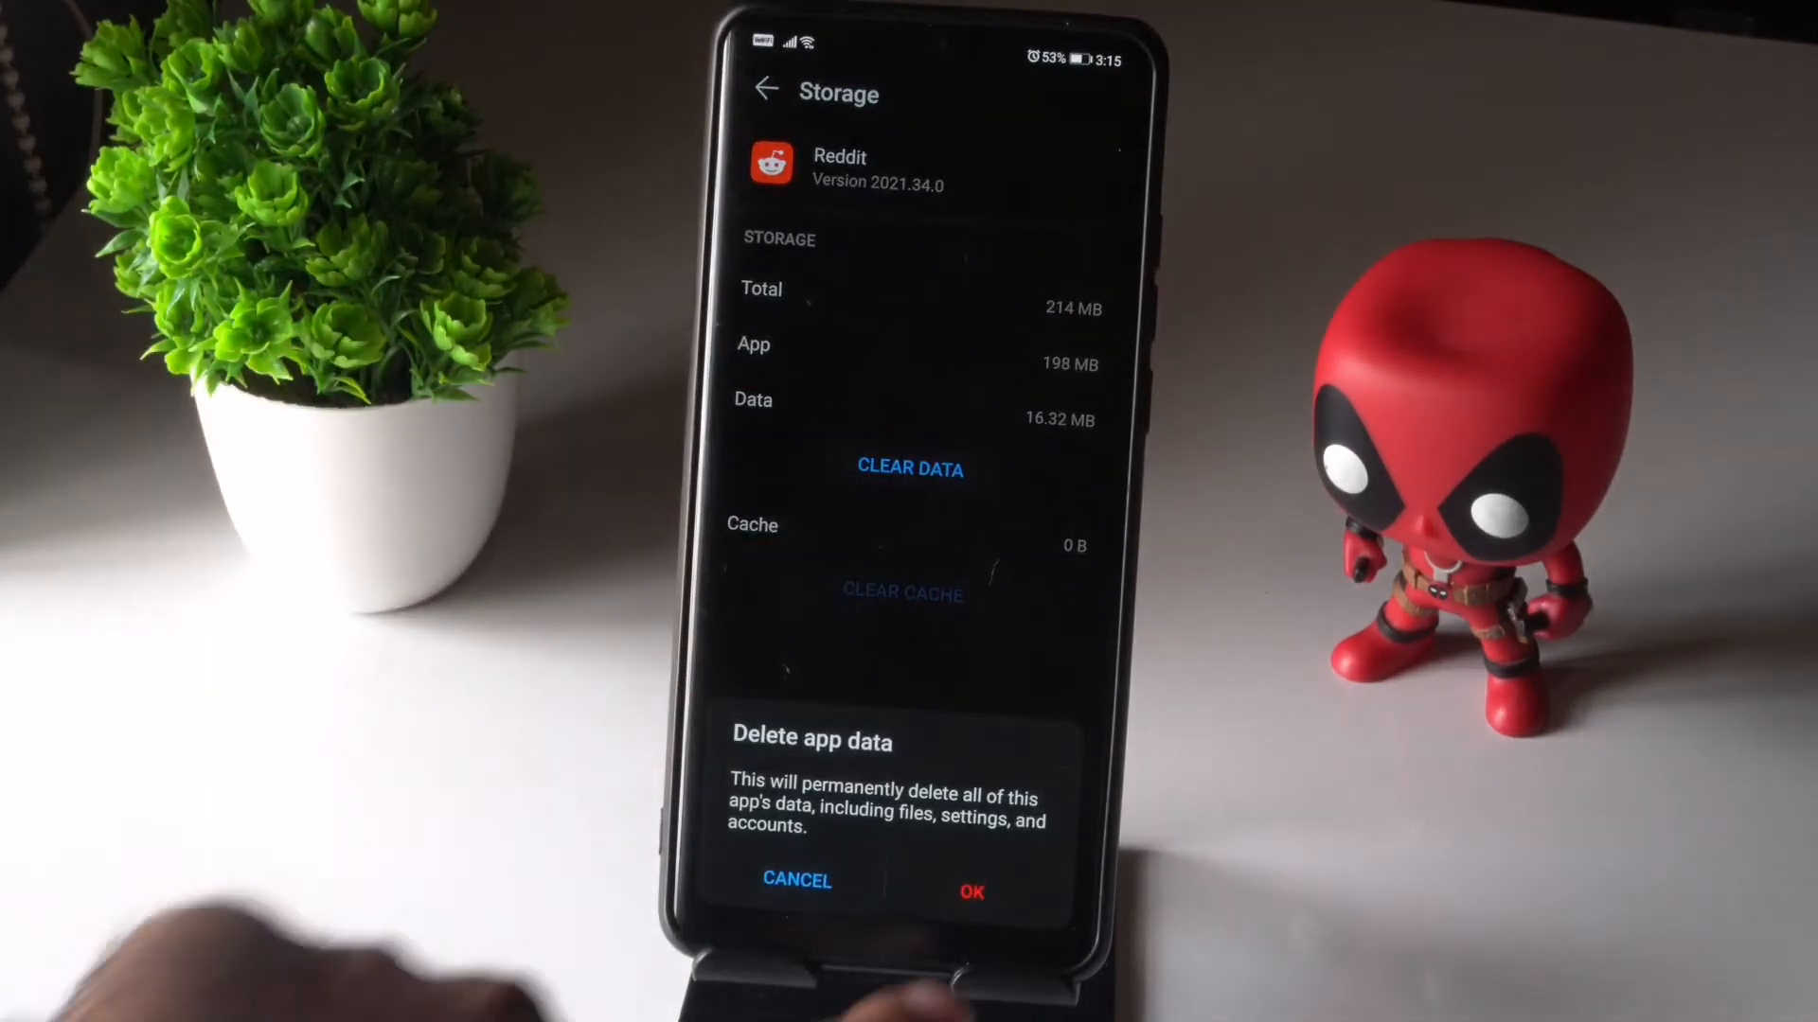
left_click(969, 891)
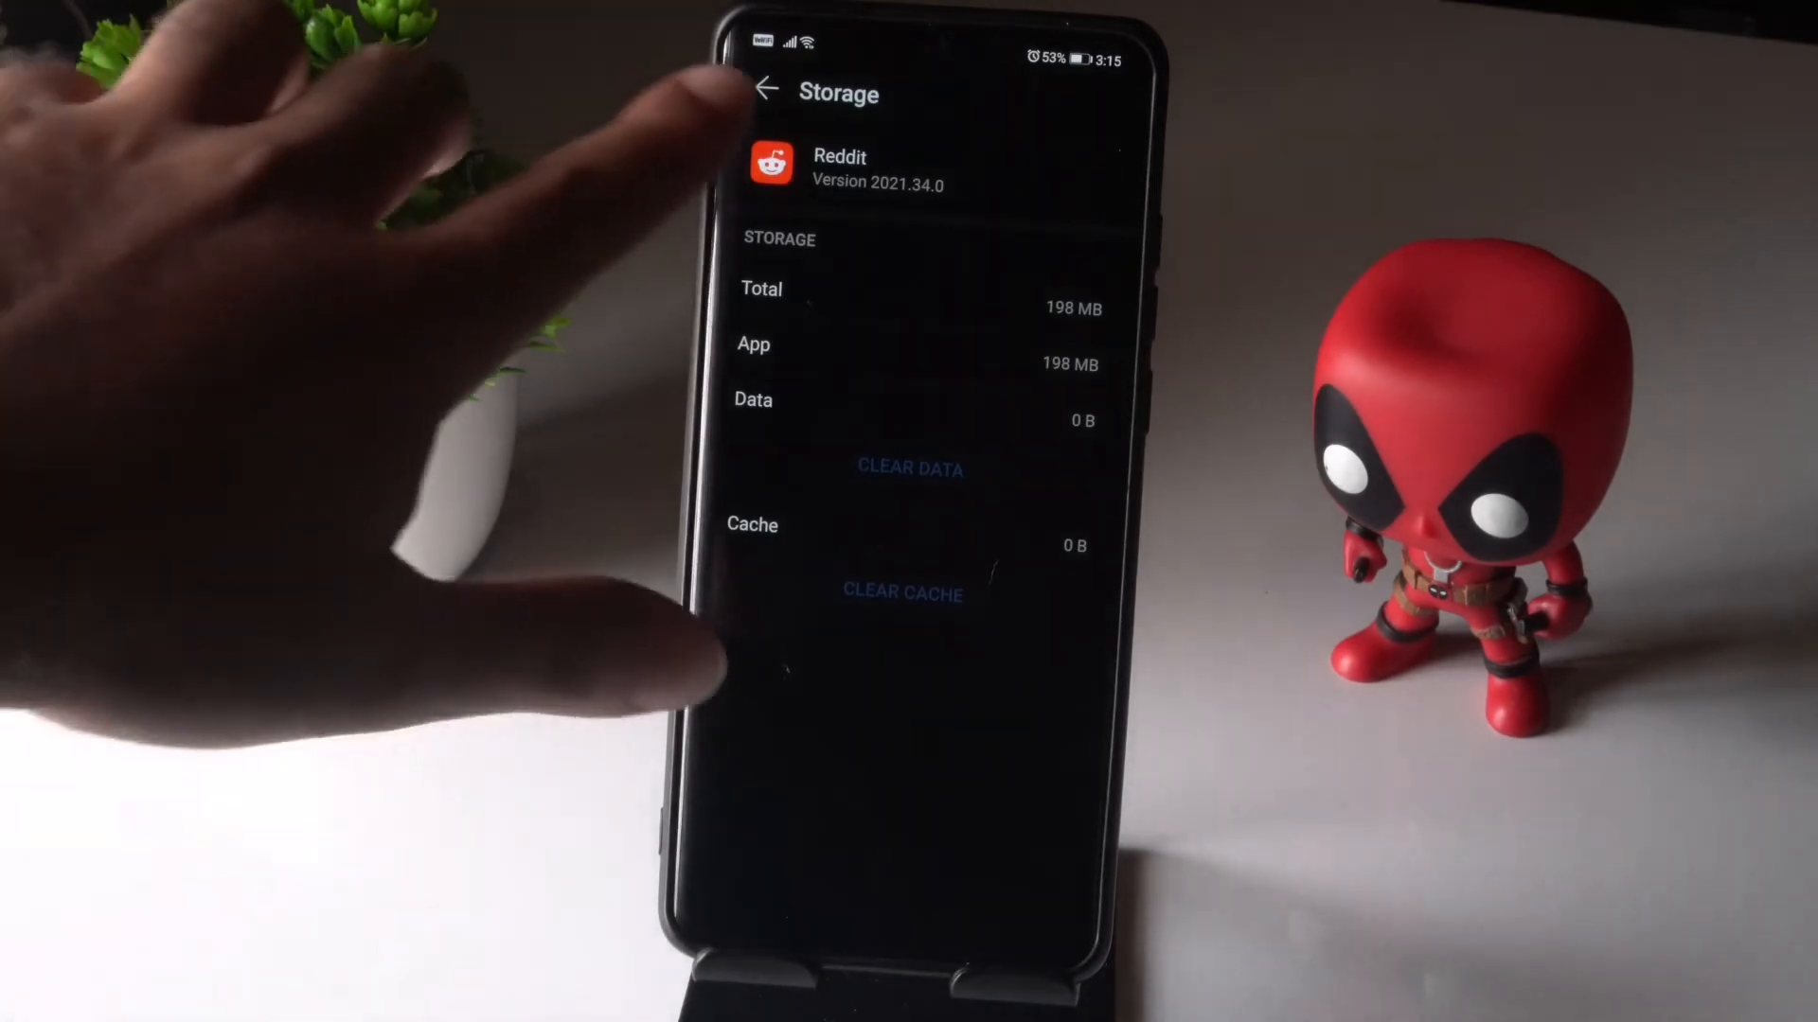
Back on Reddit's app info page, force-stop the app and confirm in the dialog
left_click(765, 93)
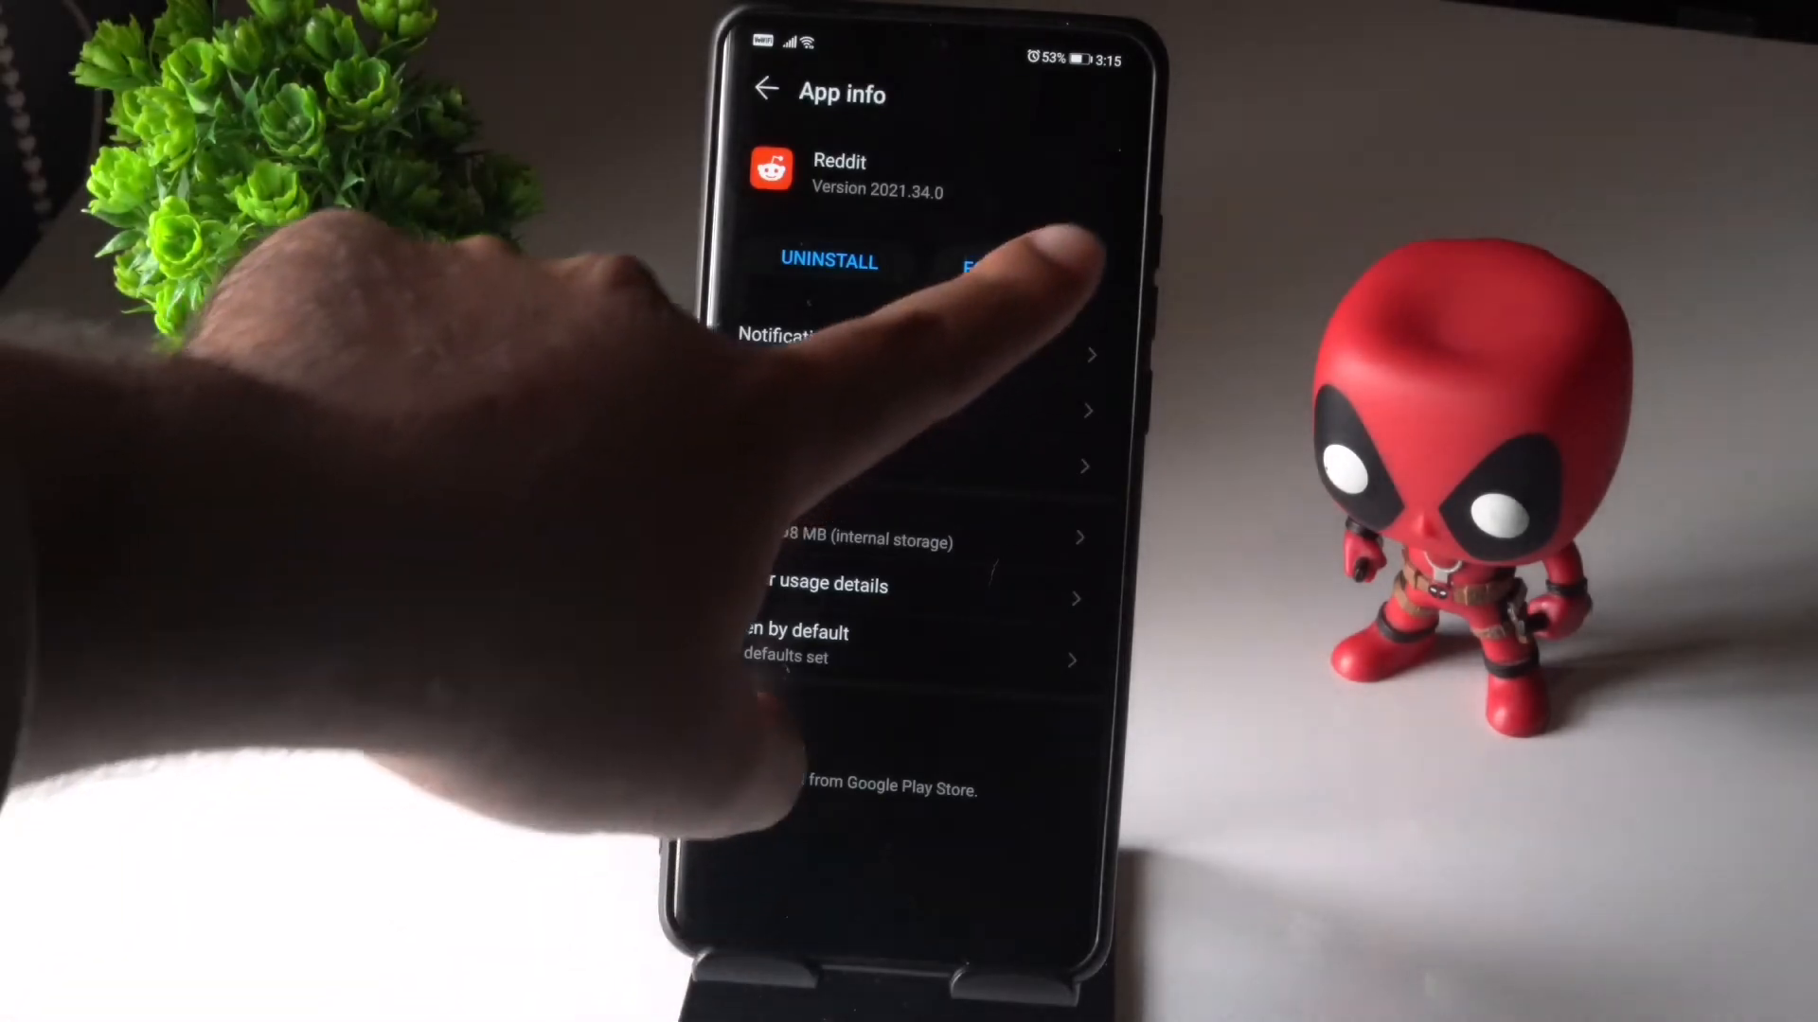
left_click(1015, 271)
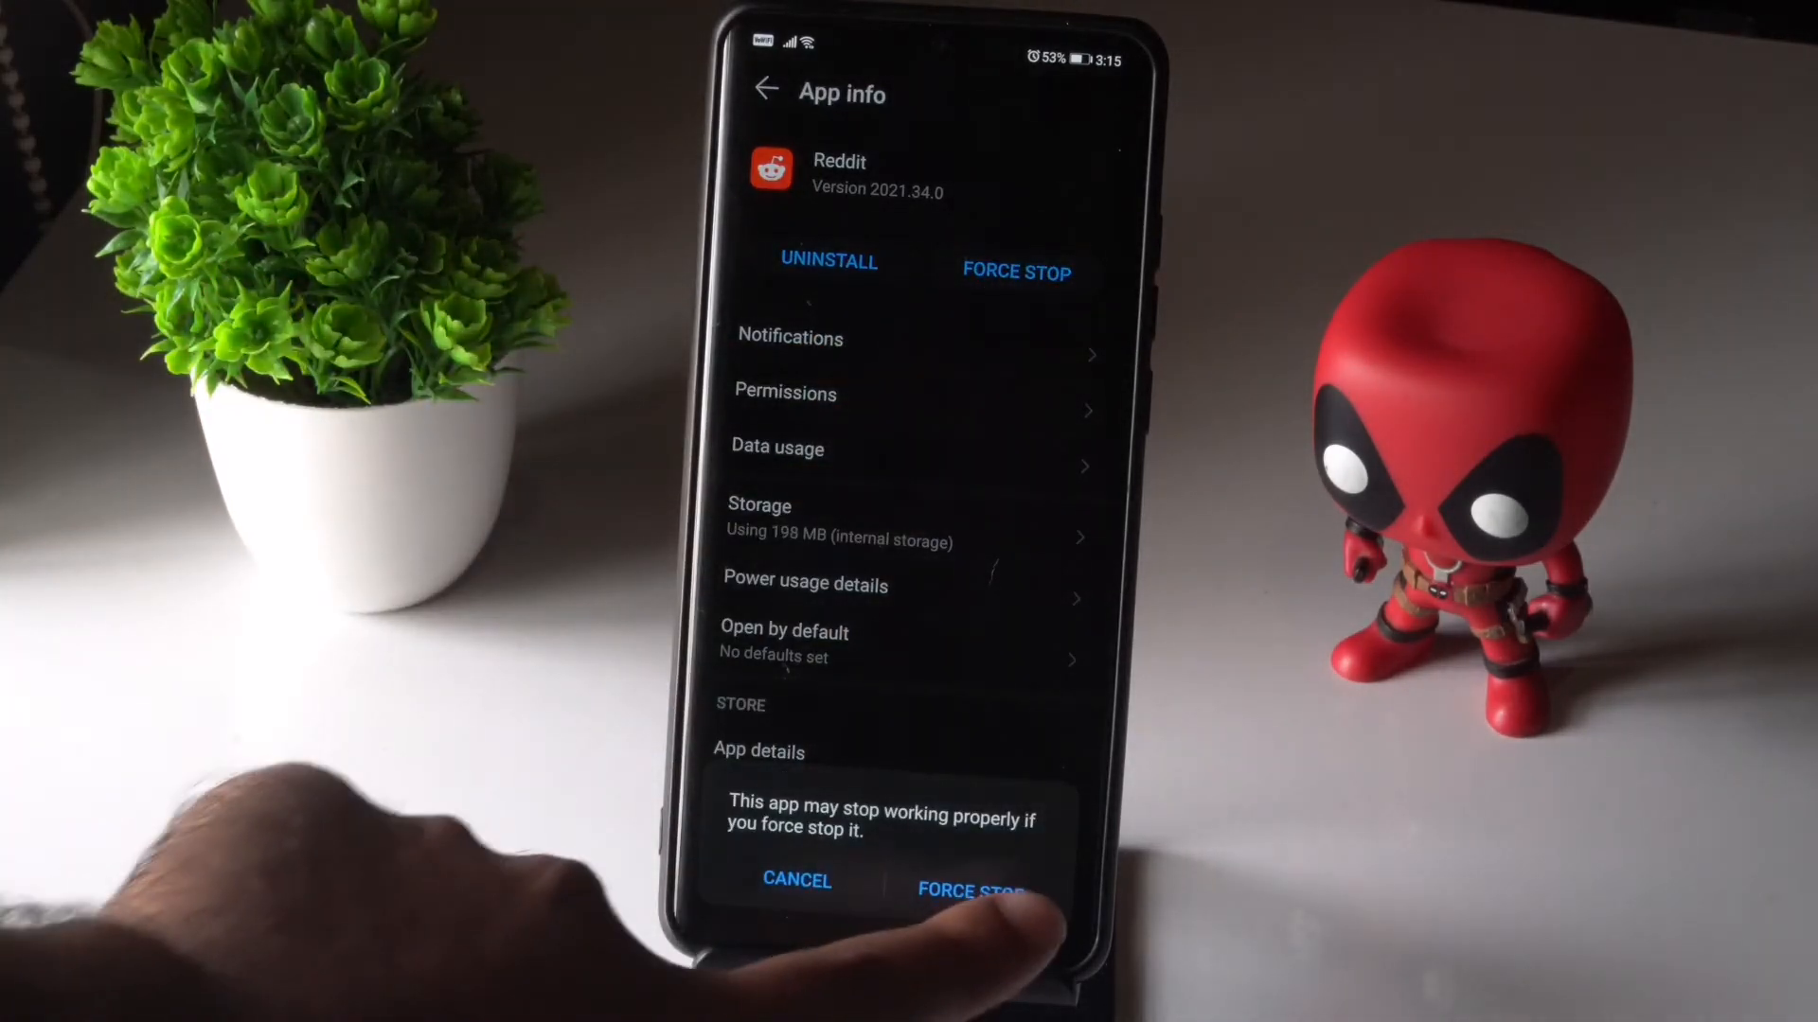
left_click(973, 880)
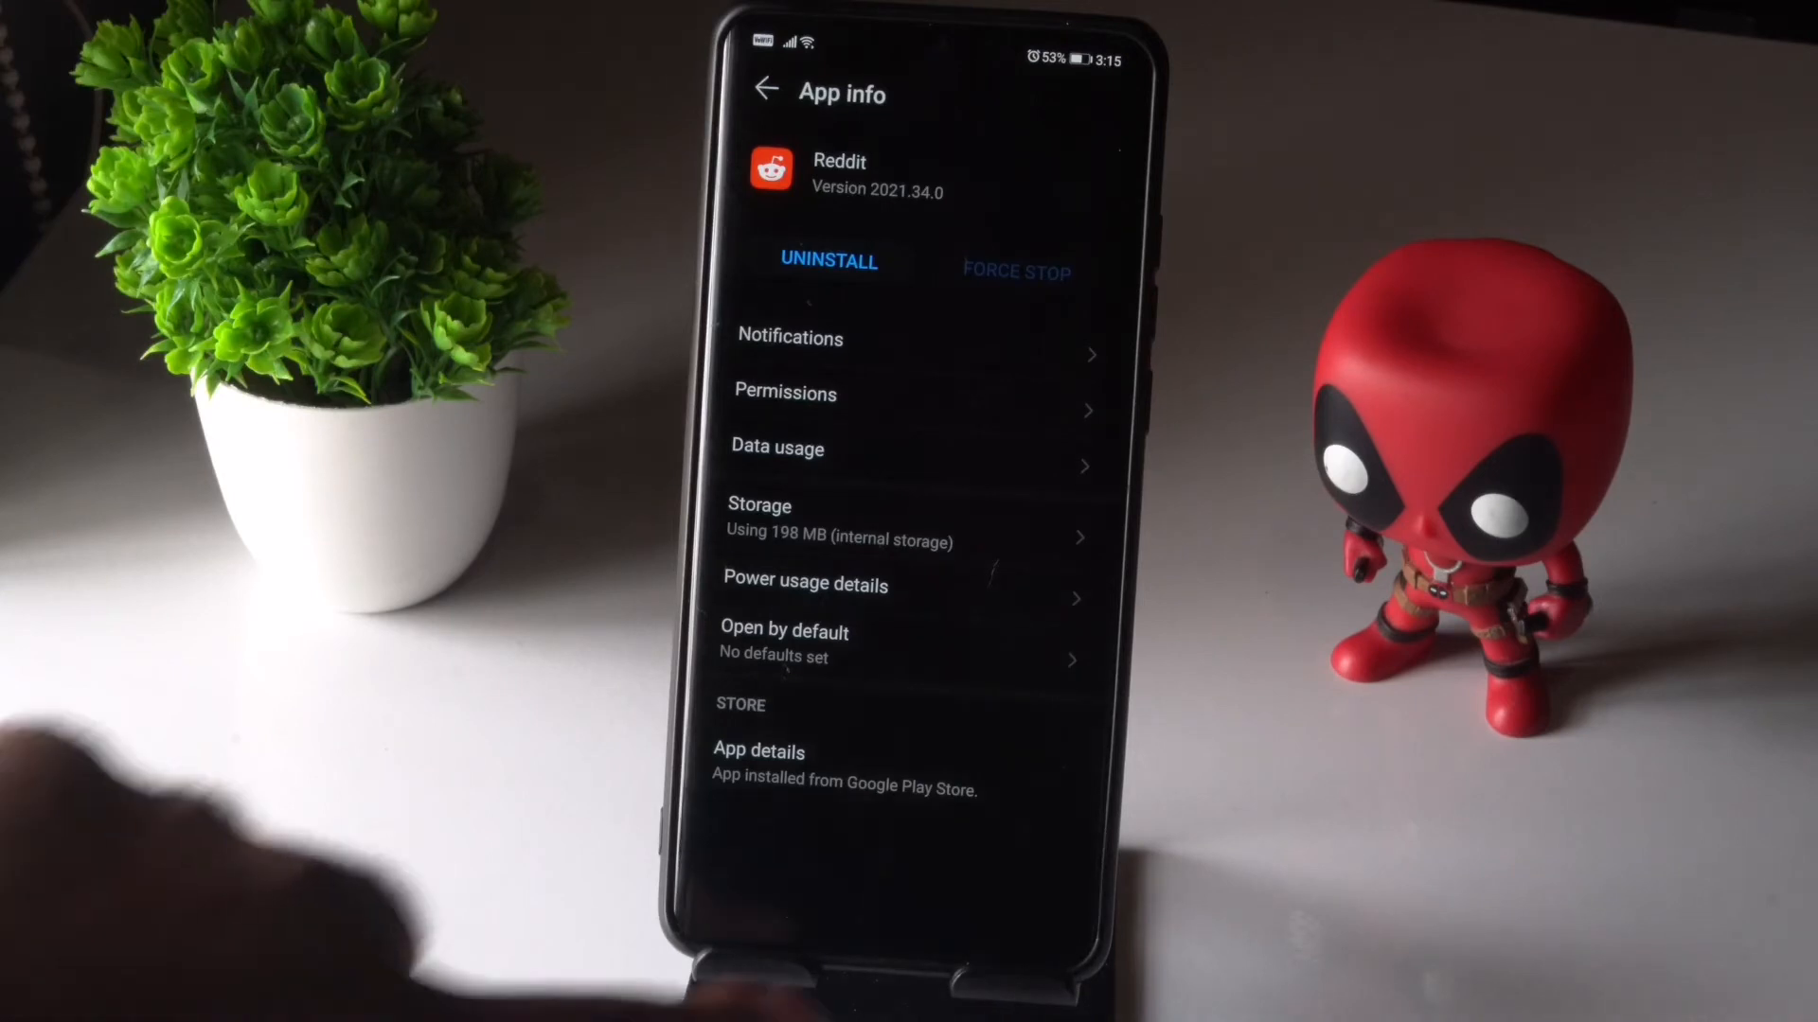